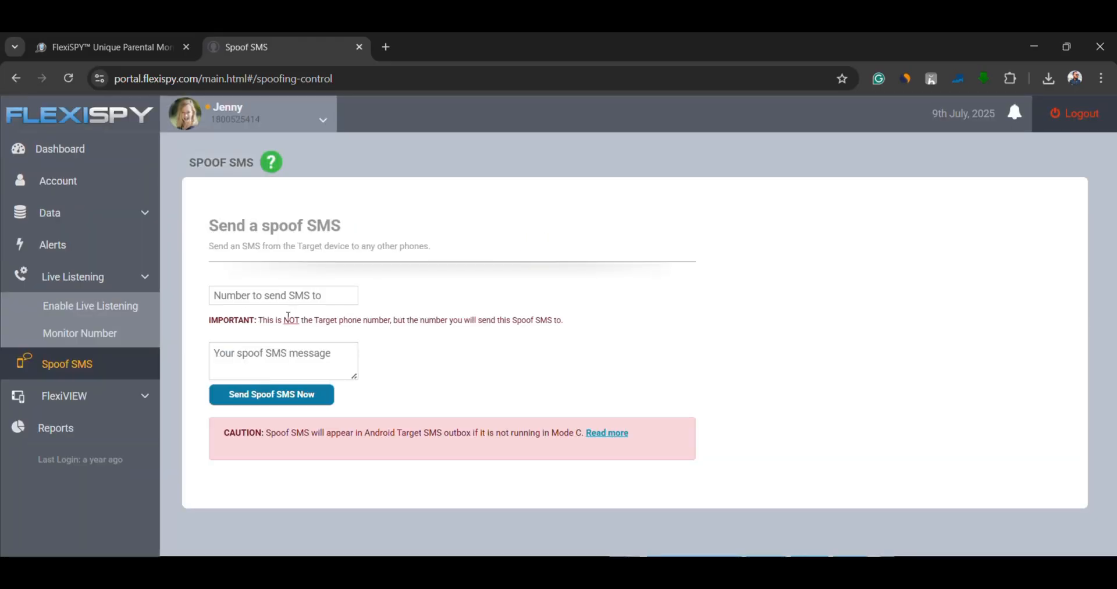
Step: Enter recipient number 95361 and the spoof message 'hey, wanna hang out?'
click(283, 360)
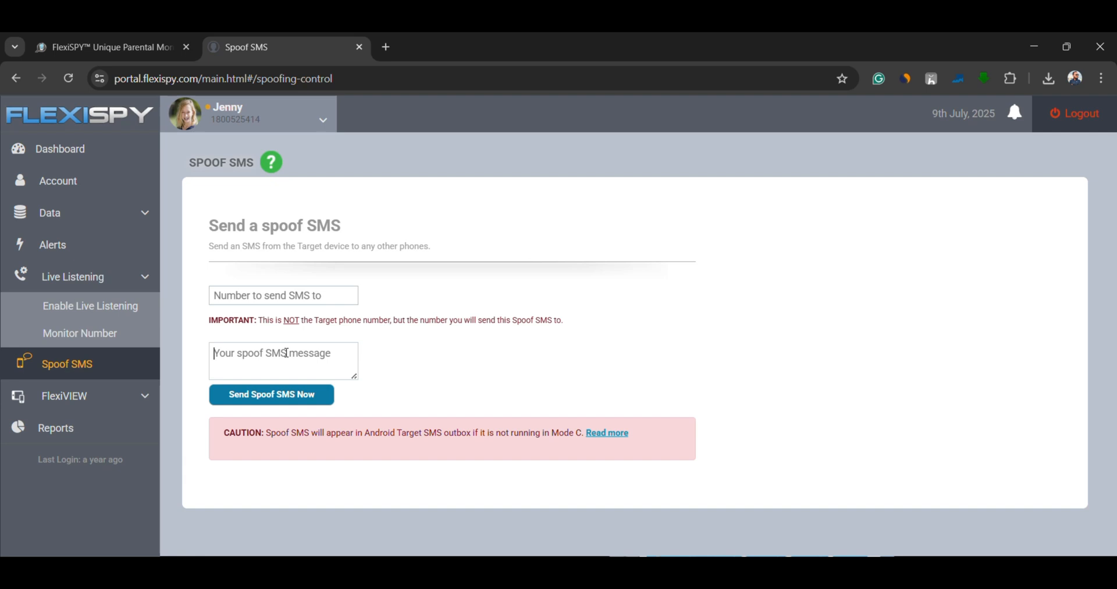
text(95361)
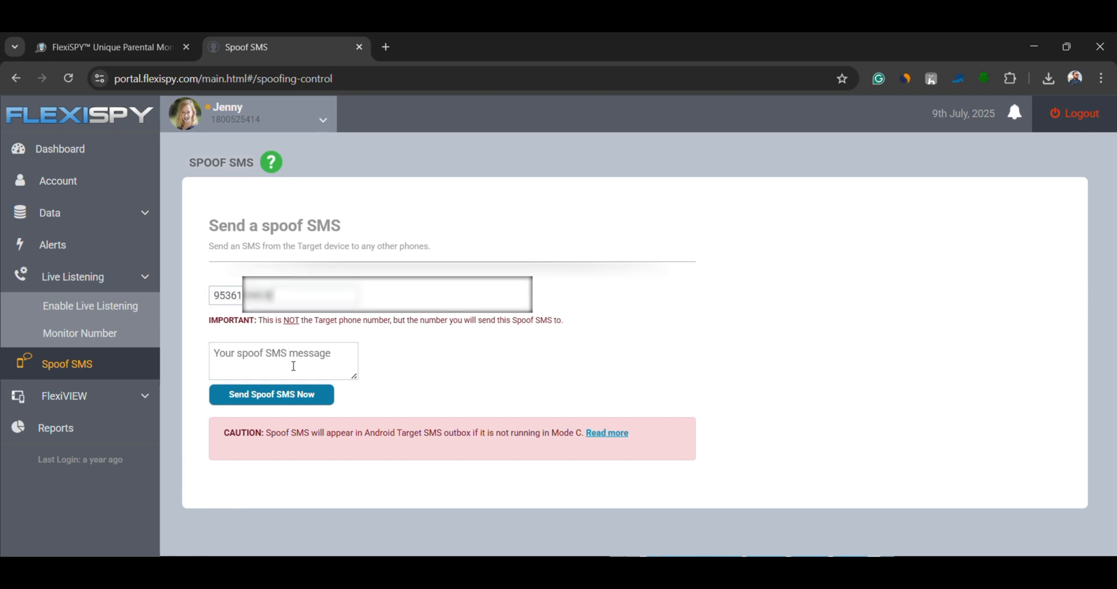
text(hey,)
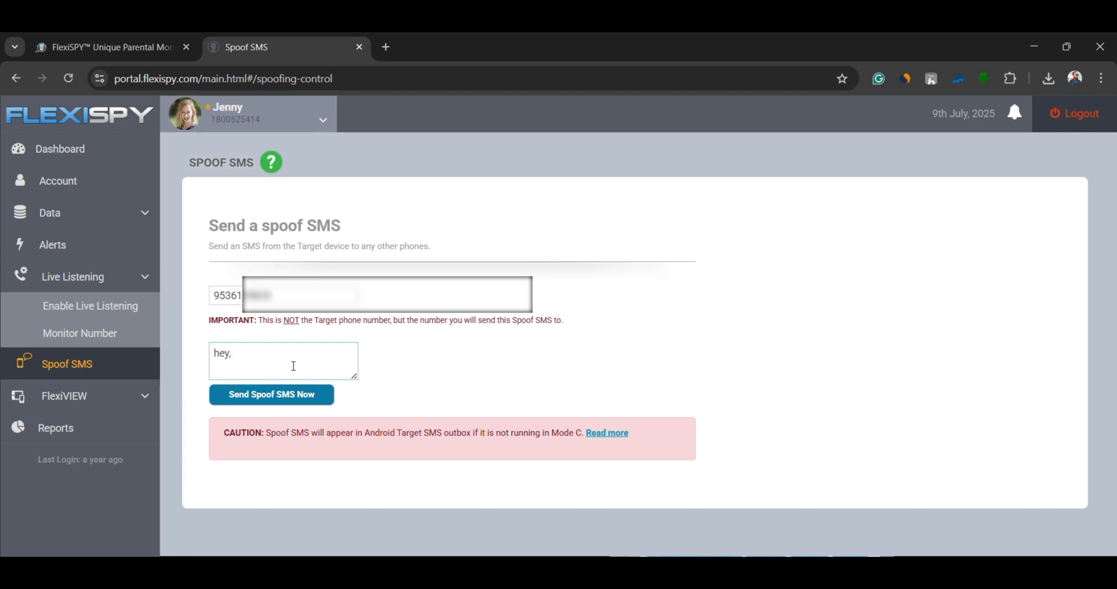
text(wanna hang)
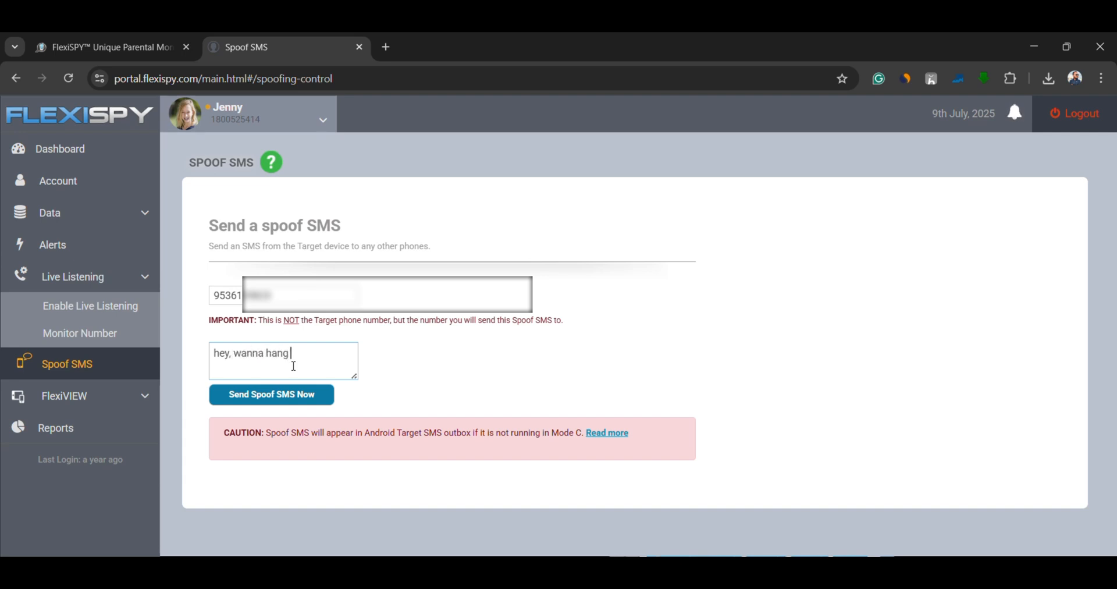
text(out?)
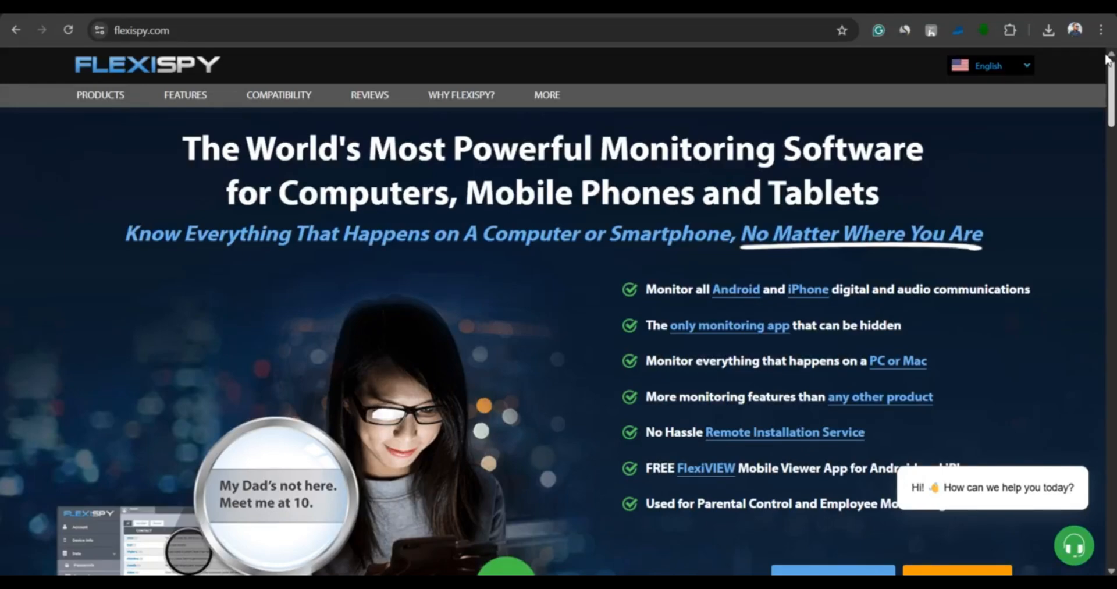
Step: Scroll the FlexiSPY homepage down to the parental control and employee monitoring sections
scroll(down, 3)
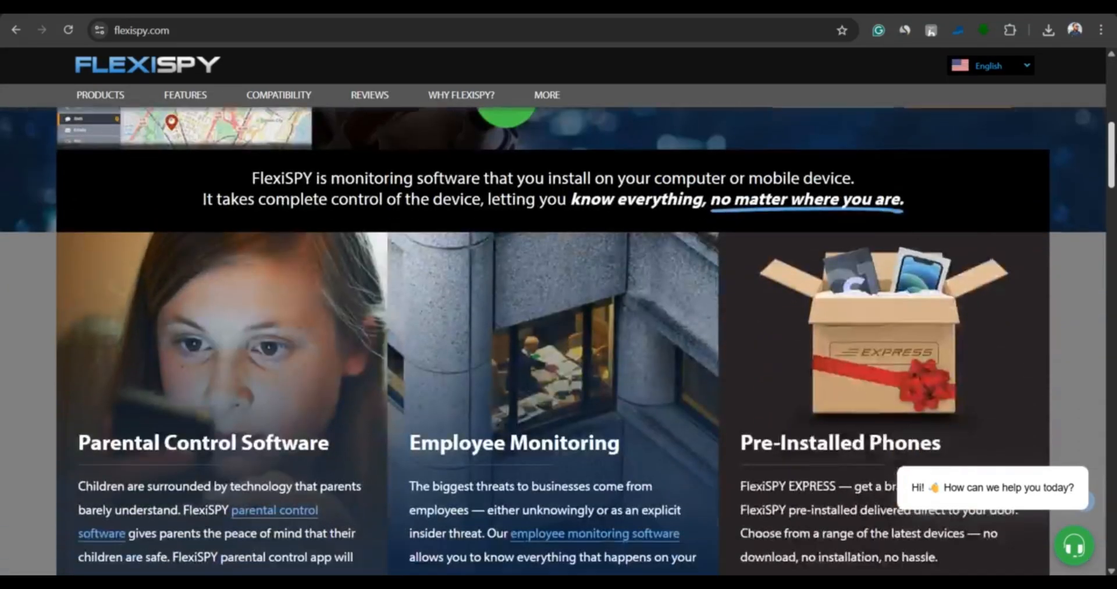